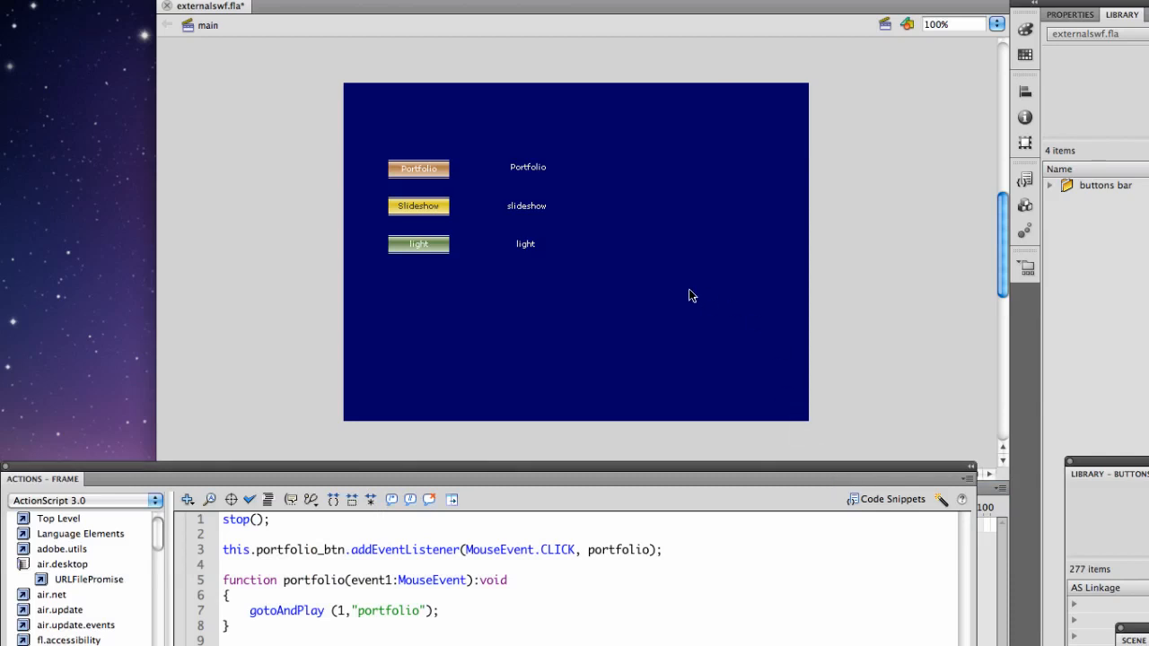
mouse_move(413, 176)
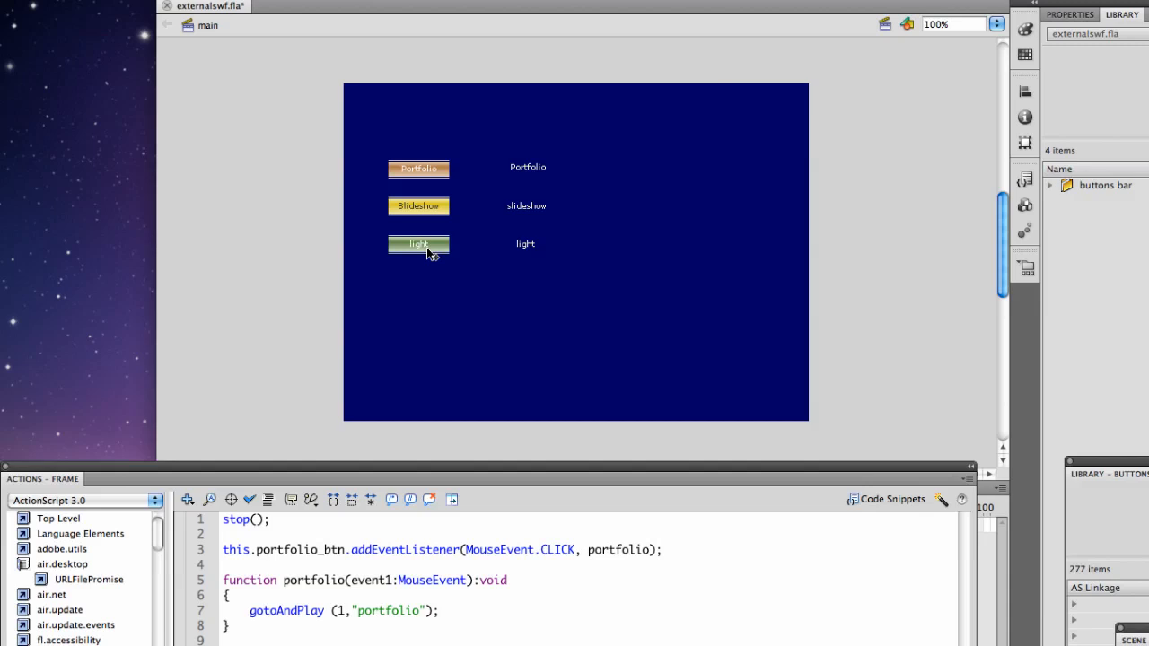
mouse_move(429, 398)
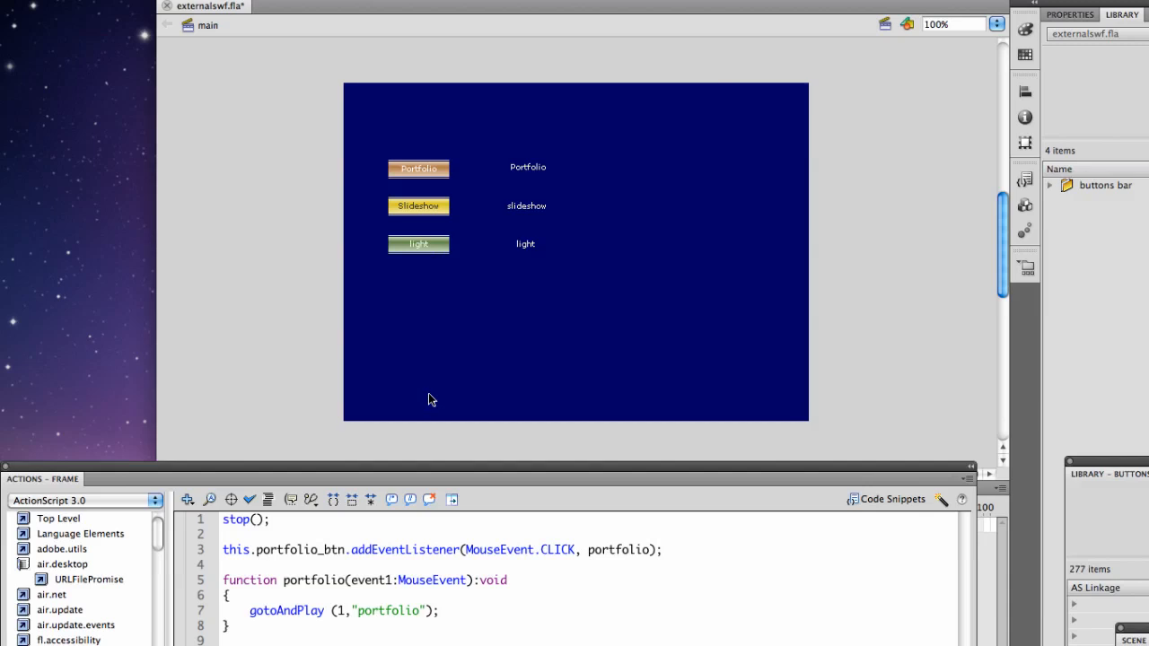
mouse_move(434, 255)
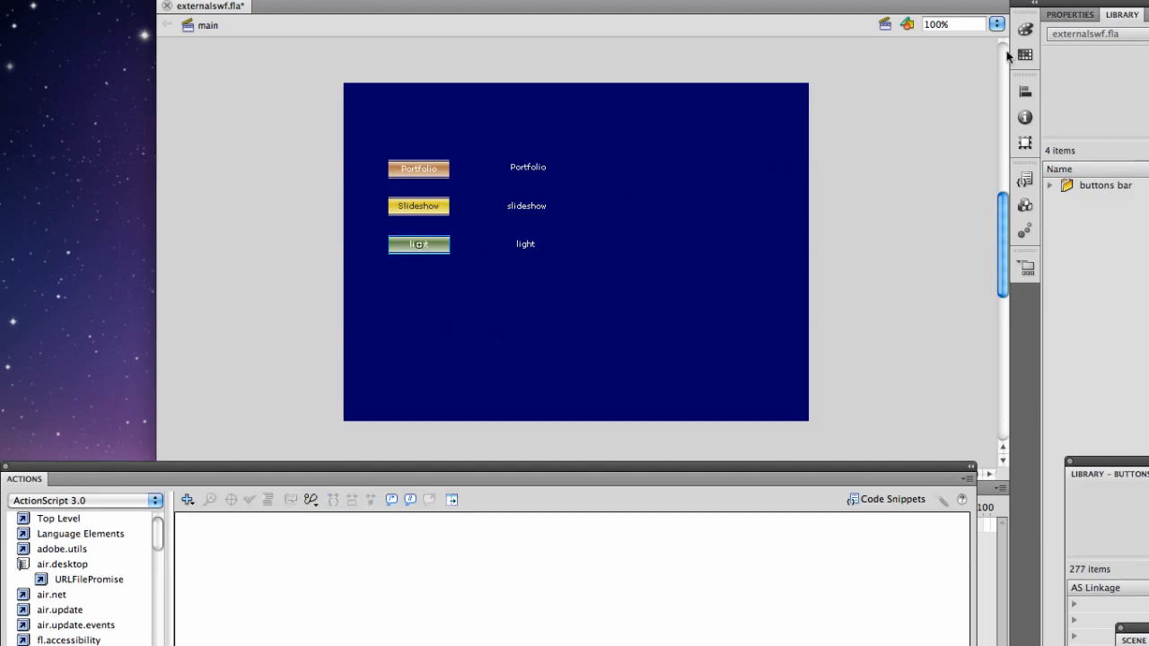
Check the instance names portfolio_btn, slideshow_btn and light_btn of the three stage buttons.
left_click(419, 245)
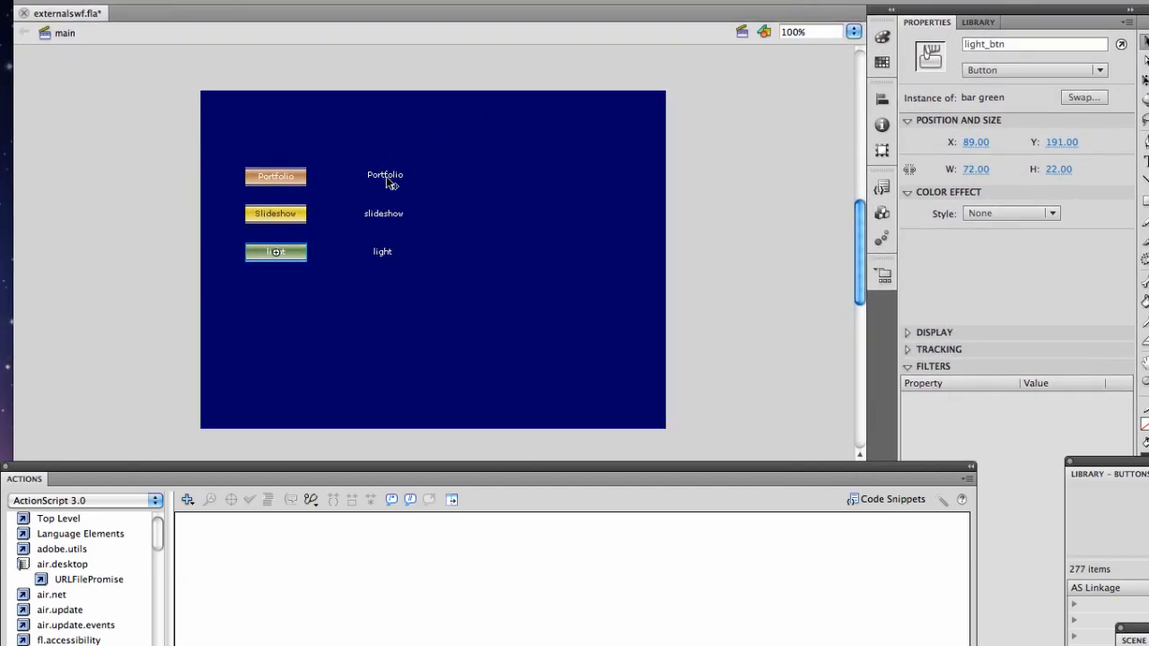
left_click(276, 176)
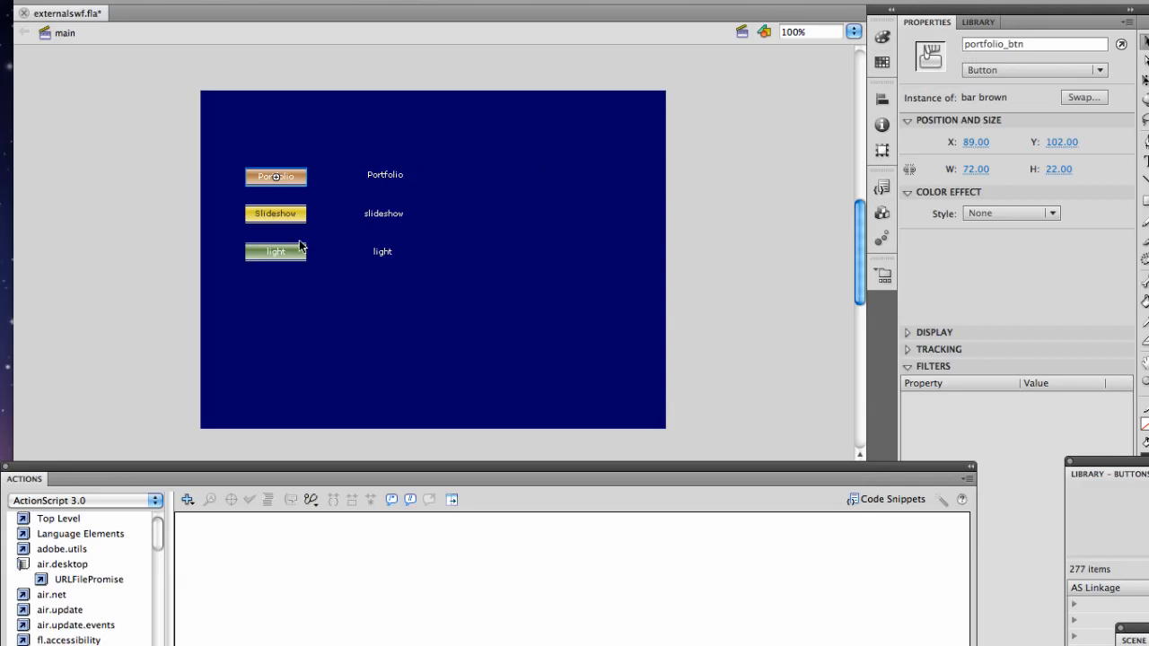
left_click(277, 212)
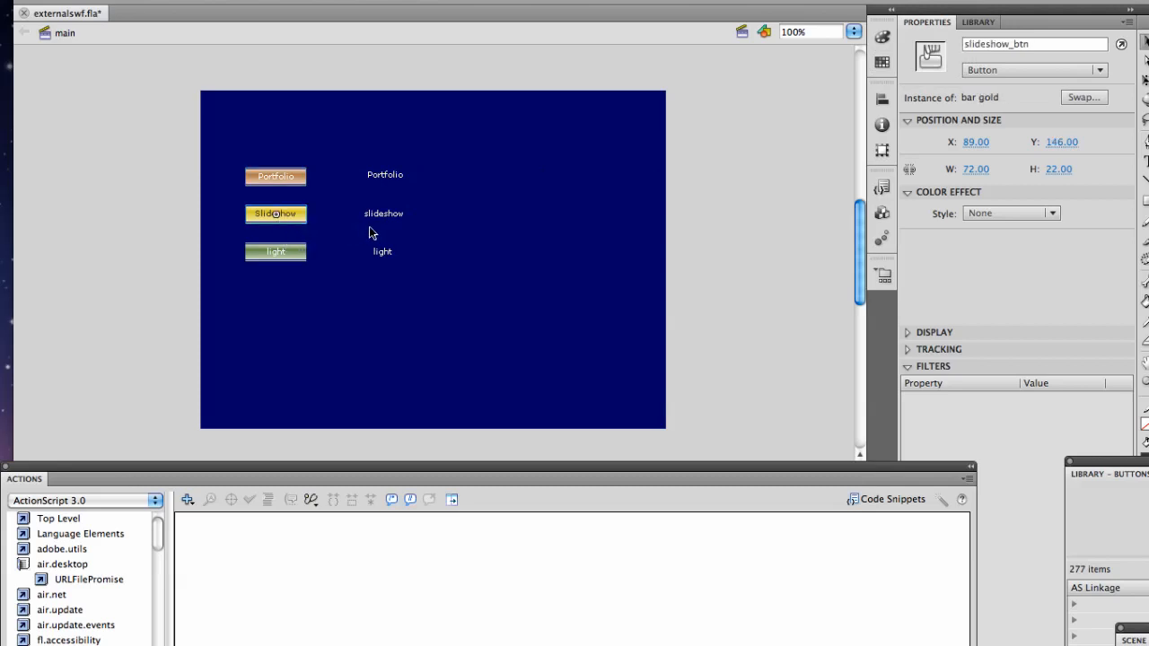
left_click(276, 251)
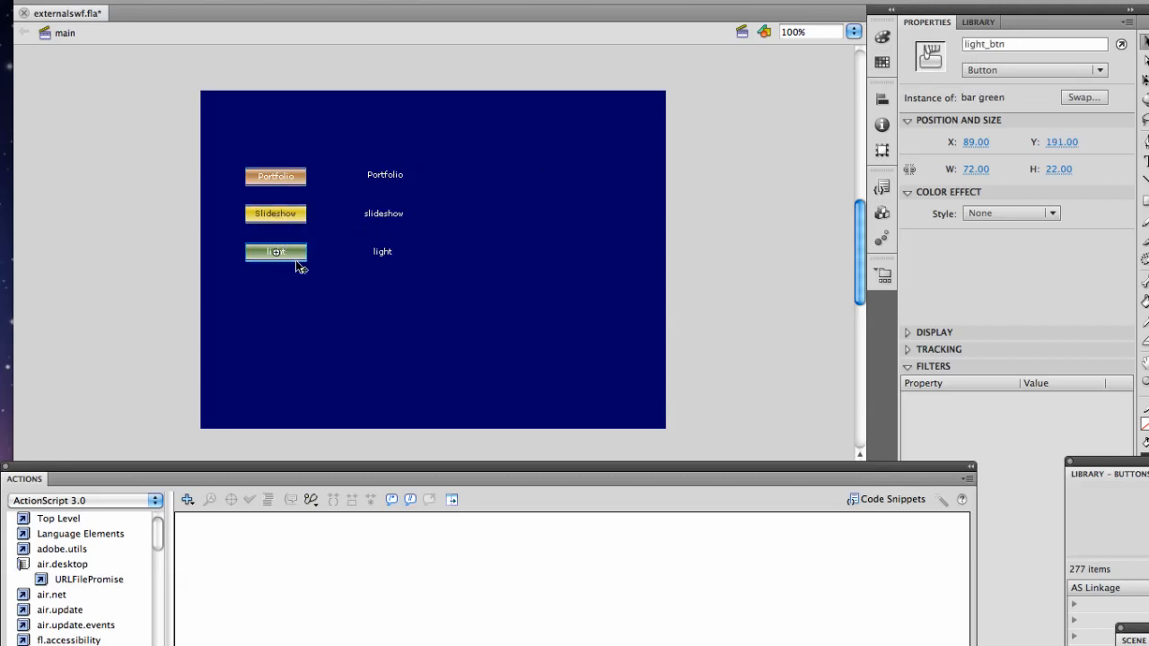
mouse_move(409, 241)
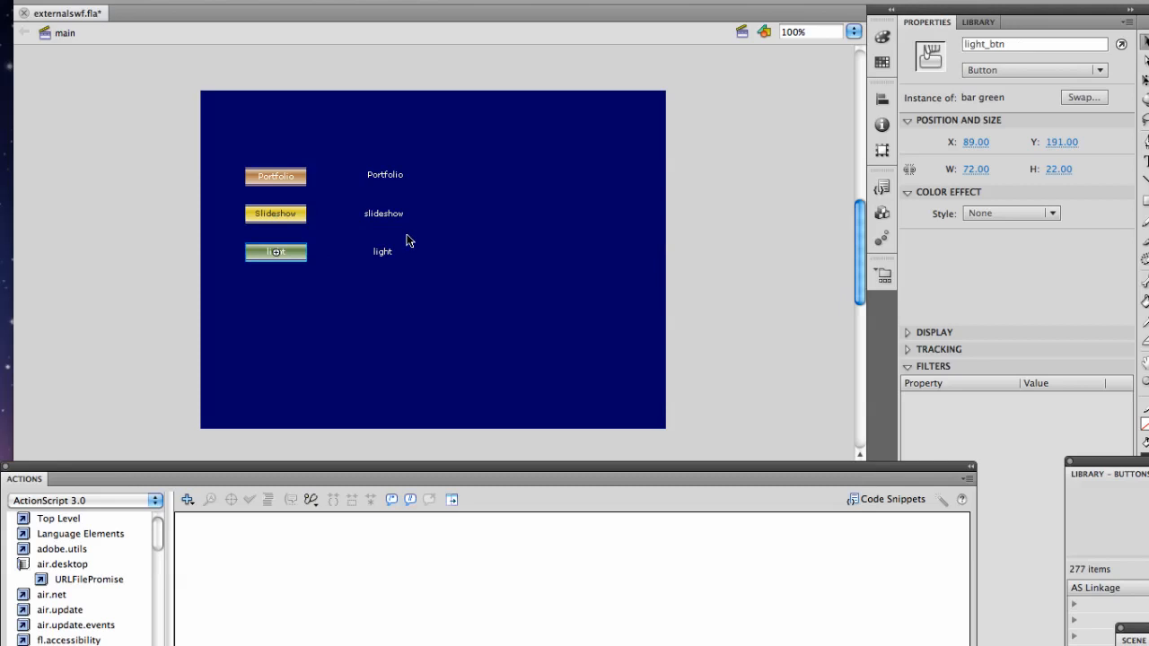
mouse_move(596, 184)
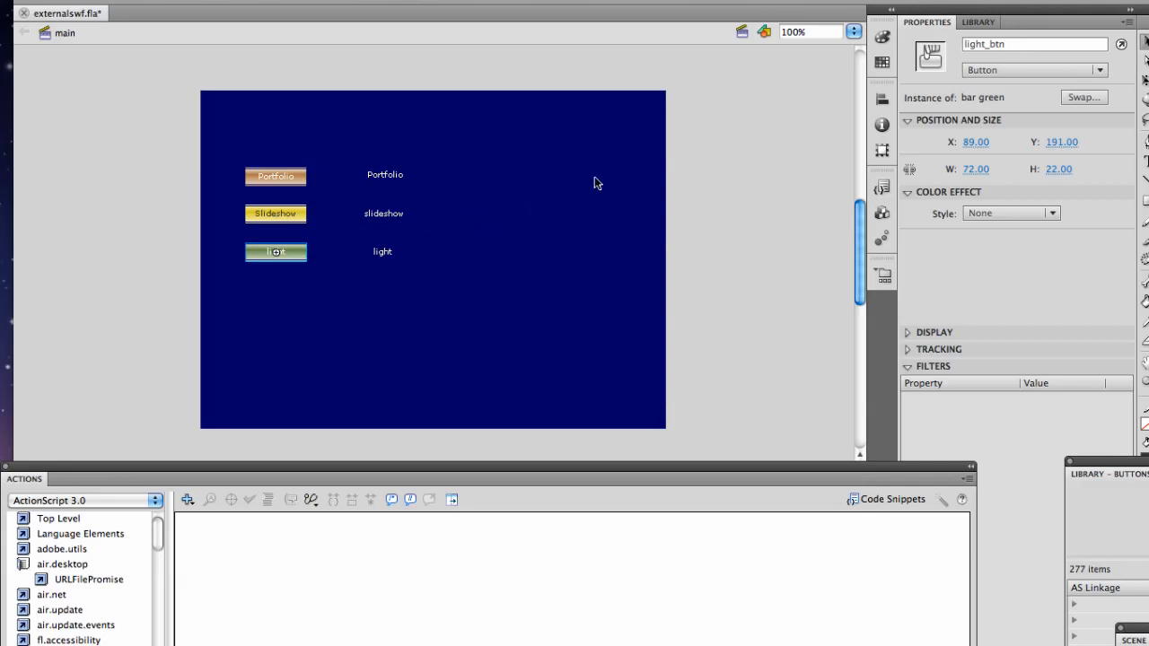
mouse_move(743, 51)
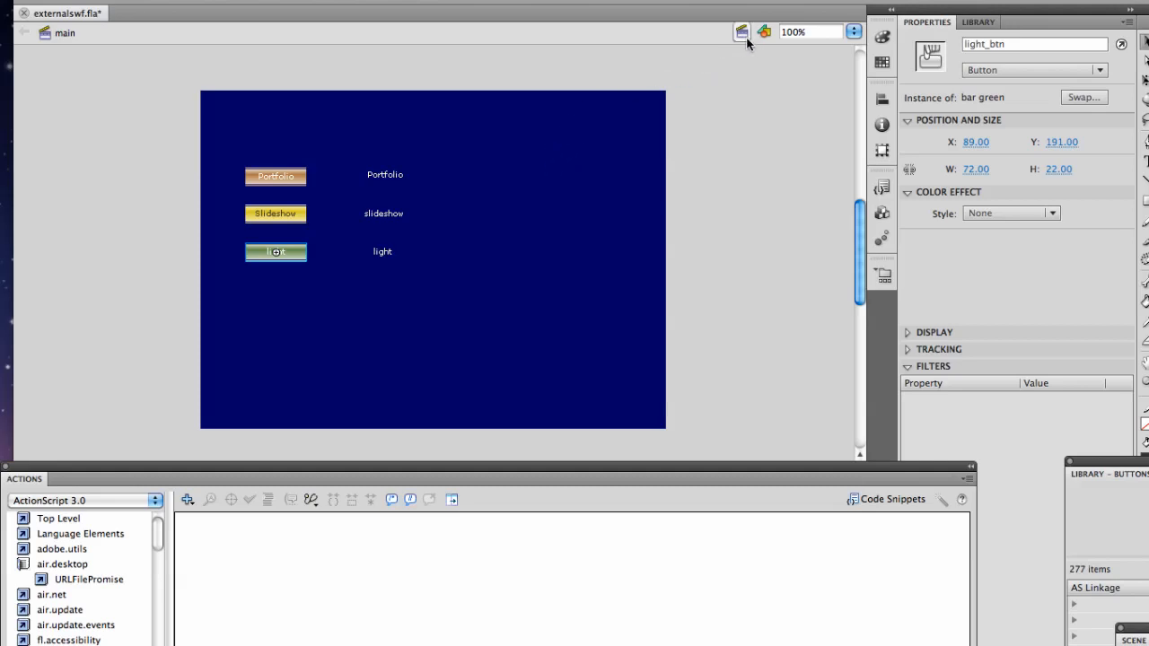
mouse_move(744, 32)
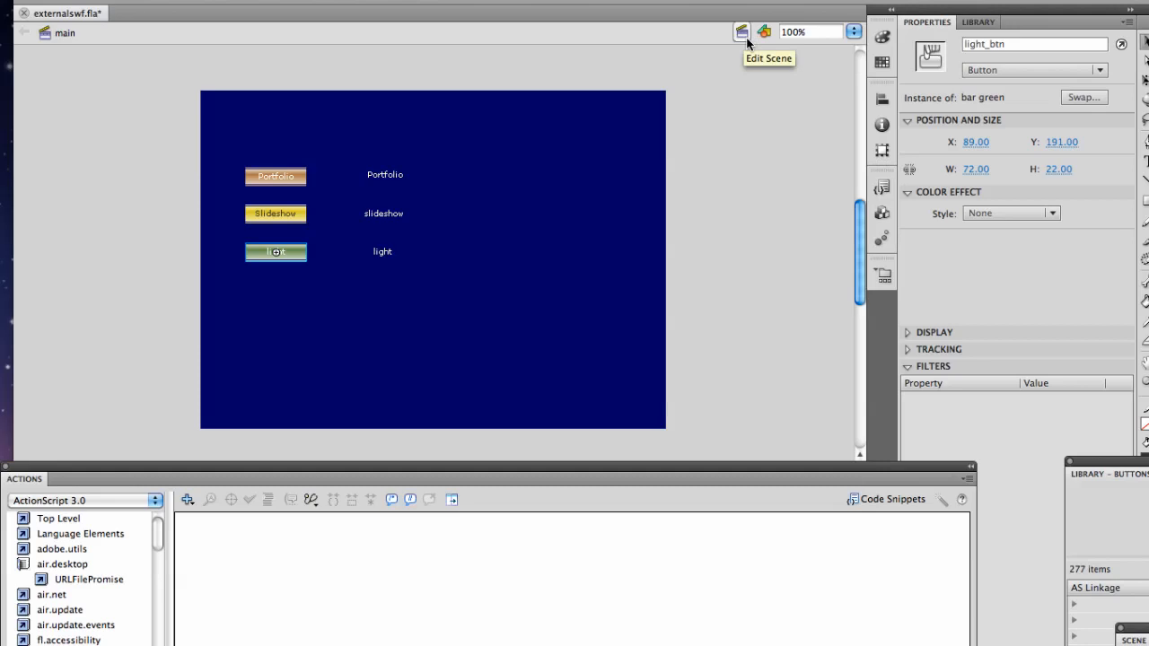
left_click(743, 33)
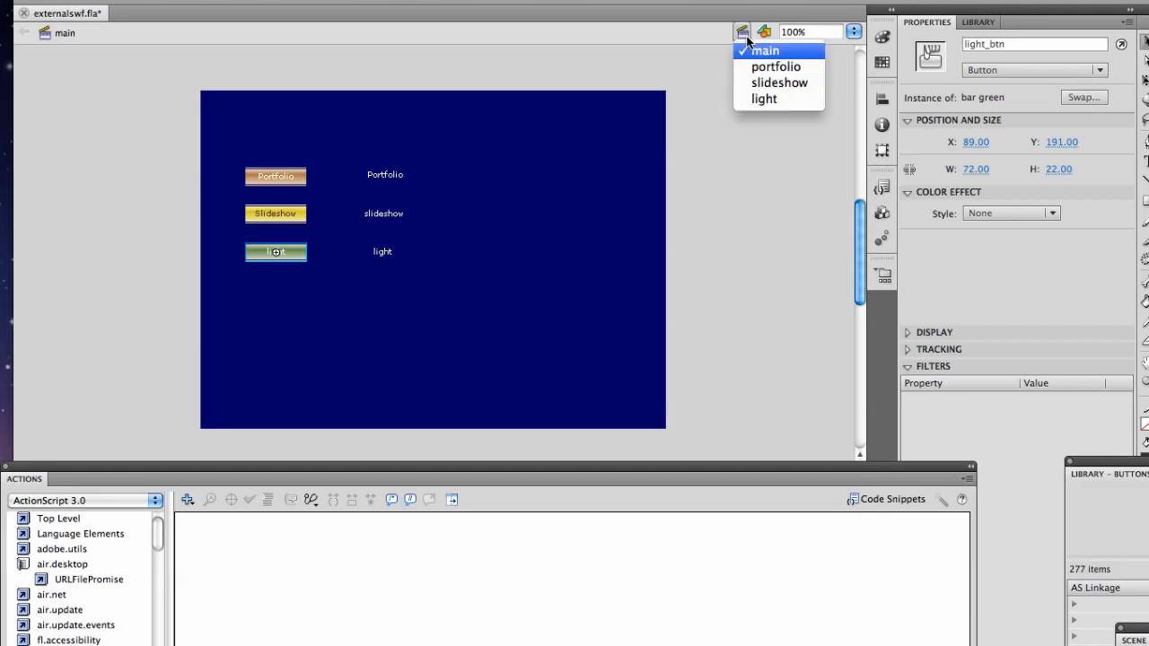
mouse_move(776, 67)
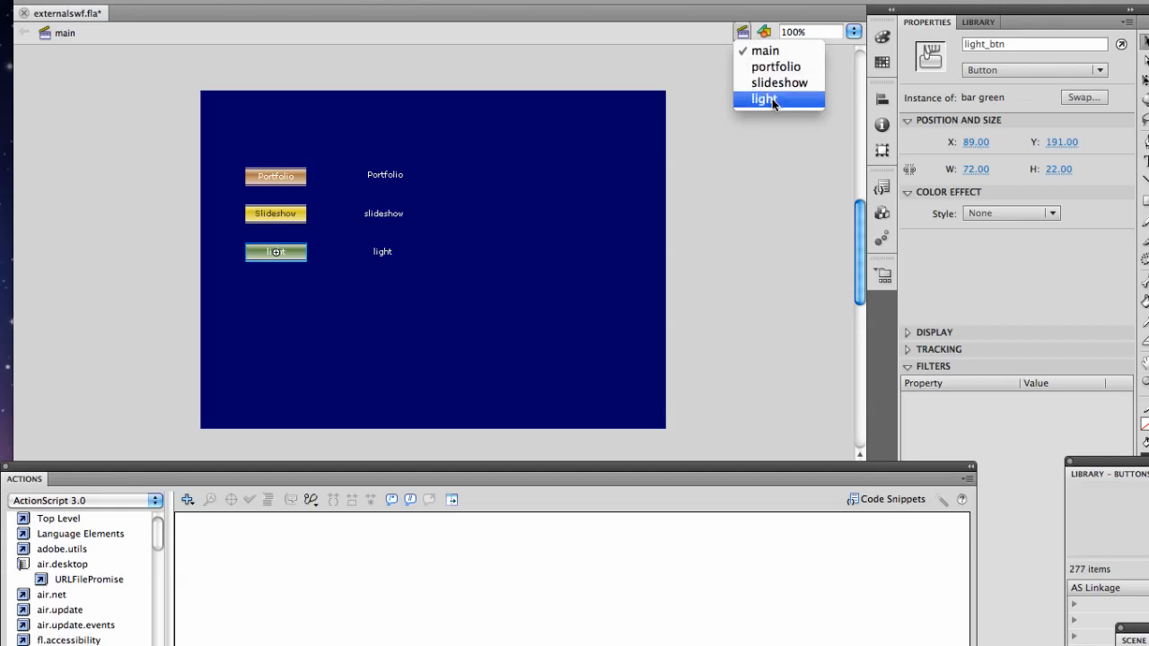
mouse_move(776, 103)
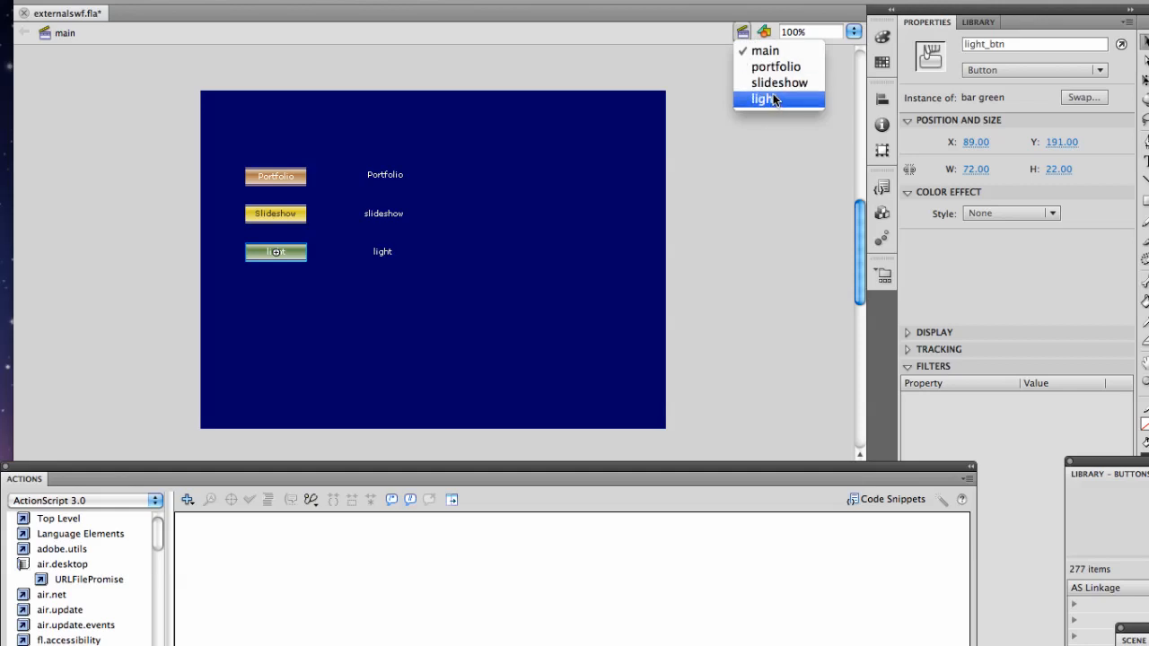
mouse_move(776, 66)
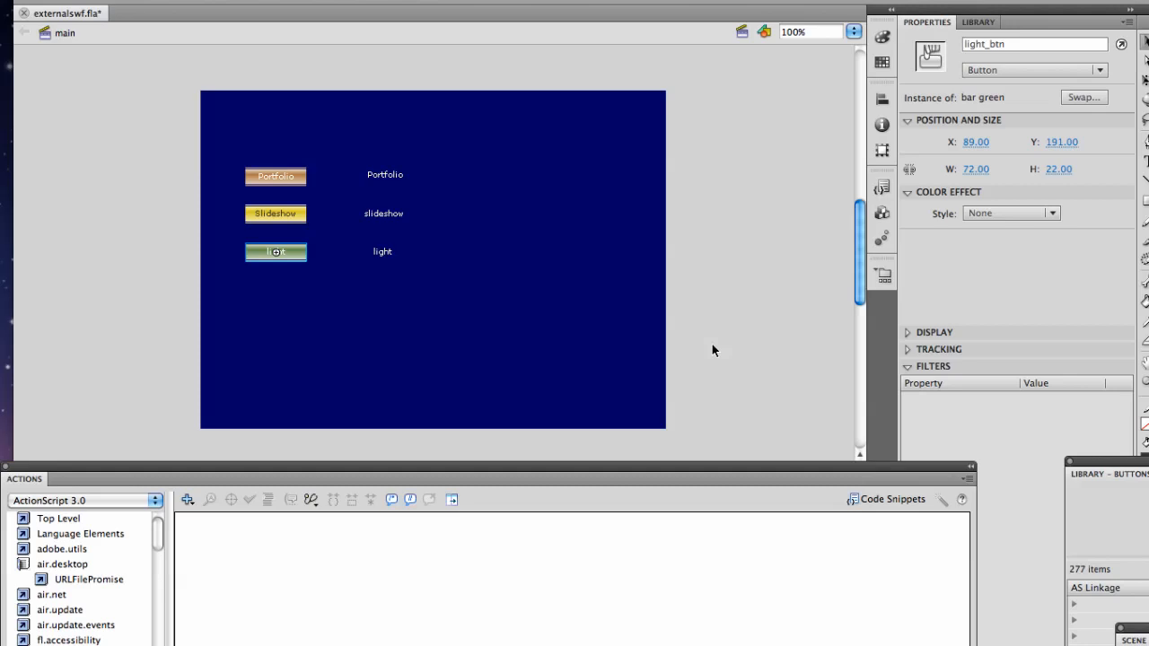
mouse_move(189, 485)
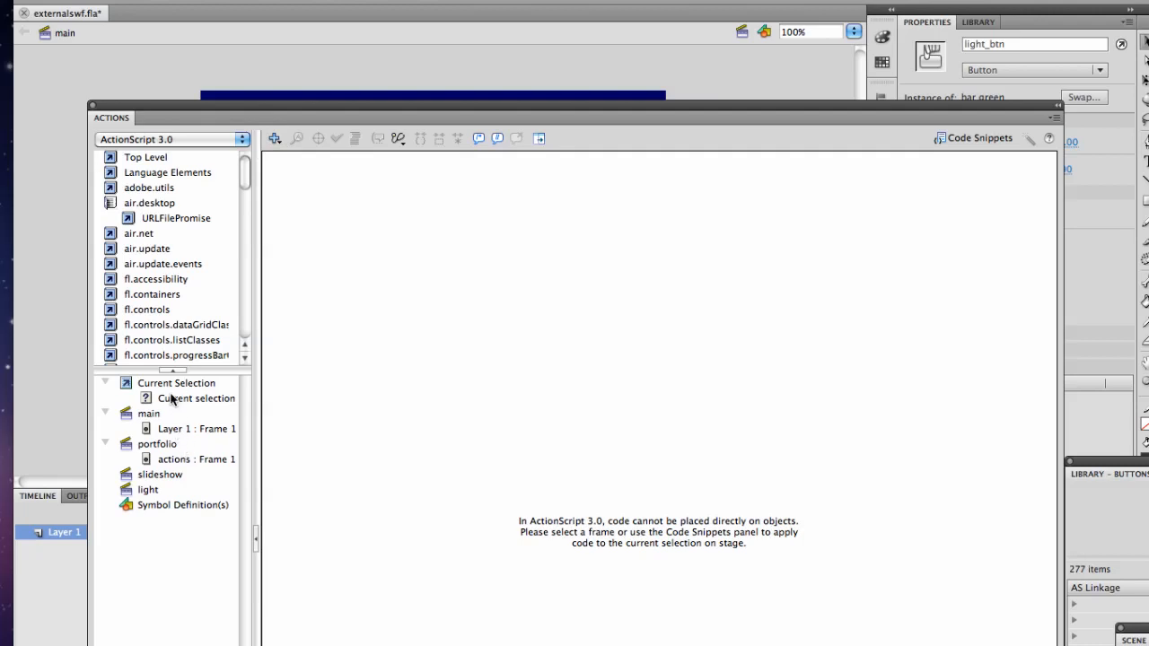
View main > Layer 1: Frame 1 script with stop and per-button scene listeners.
left_click(195, 427)
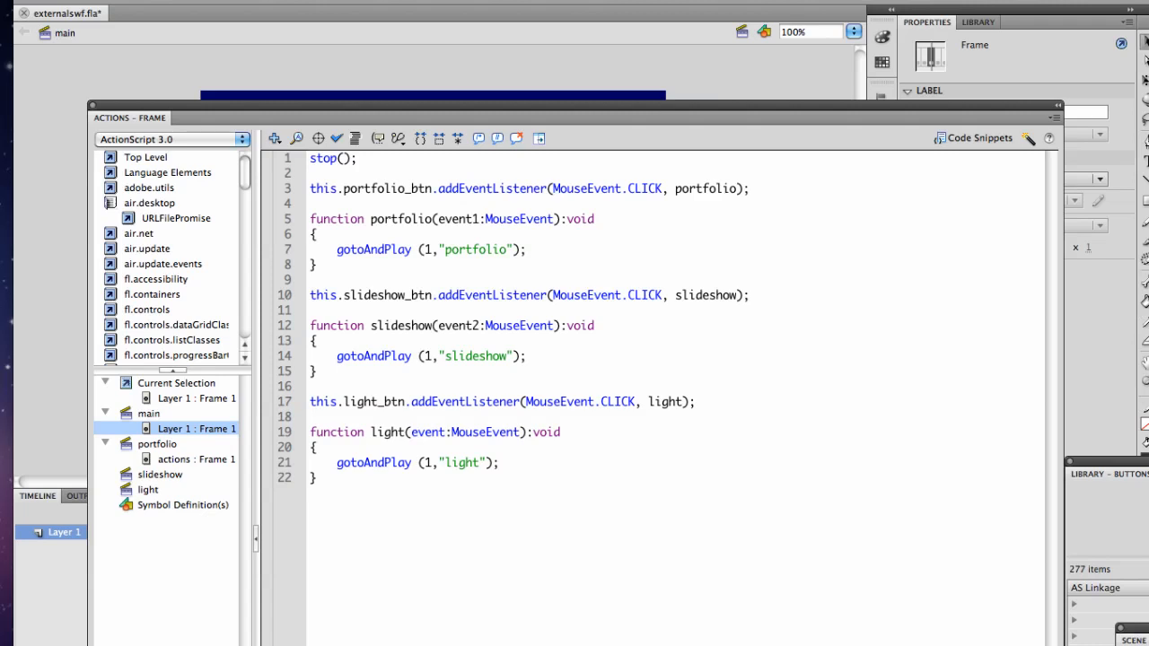
mouse_move(215, 453)
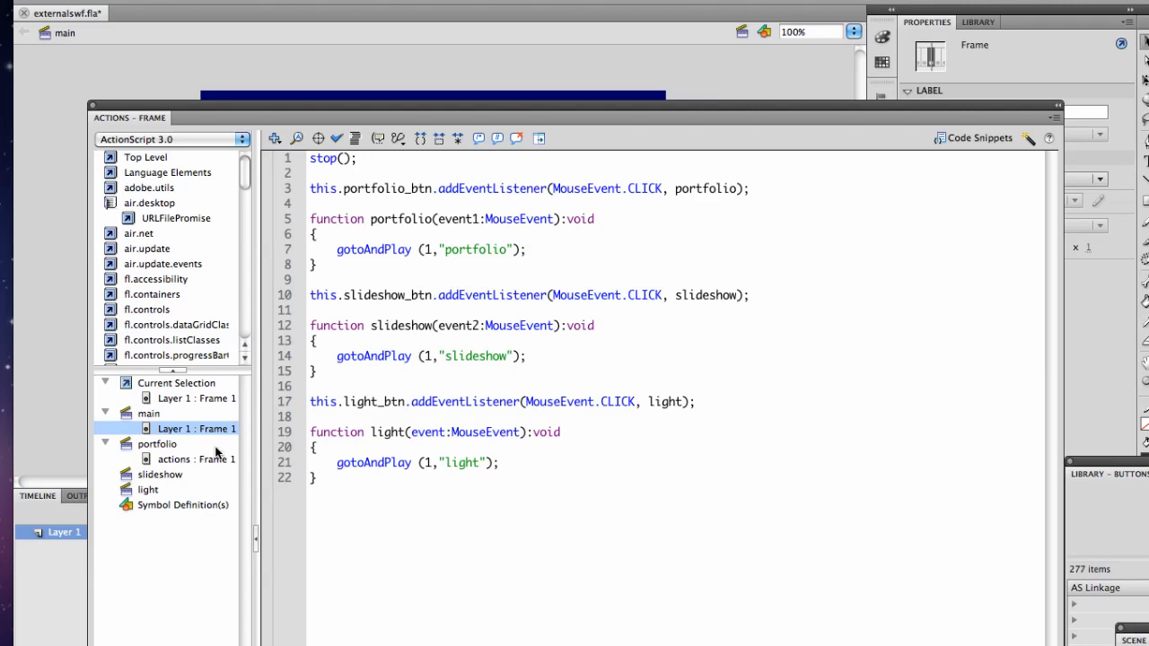
Review portfolio > actions: Frame 1 Loader code for portfolio.swf, then close the Actions window.
left_click(196, 460)
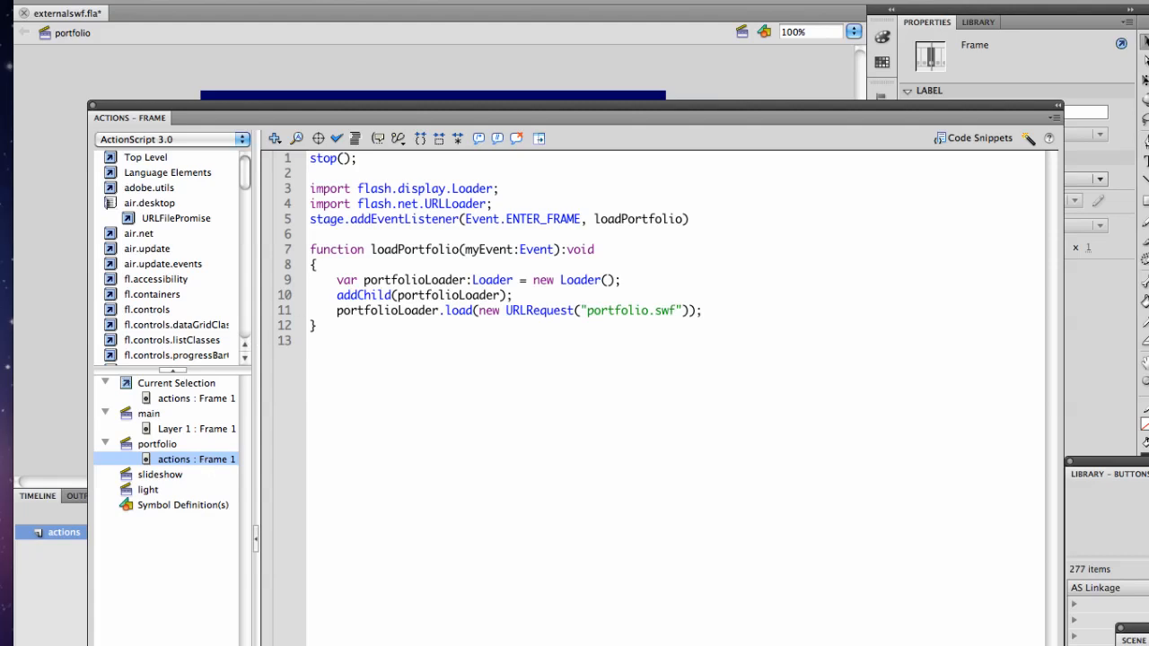
left_click_drag(309, 189, 492, 205)
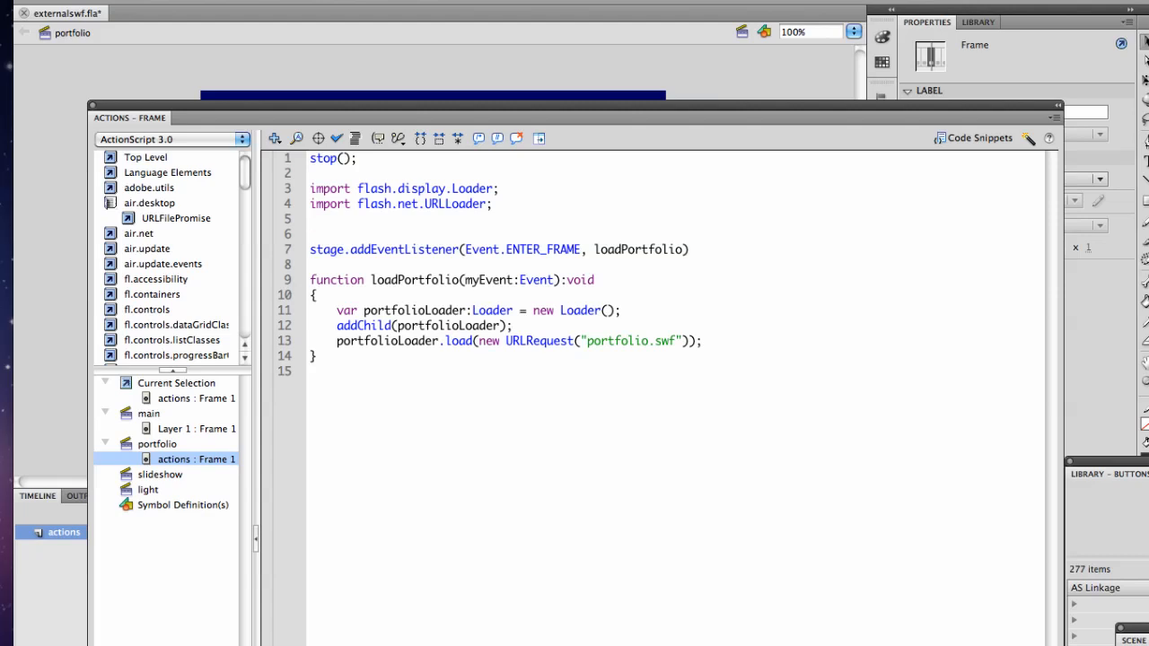
left_click(311, 233)
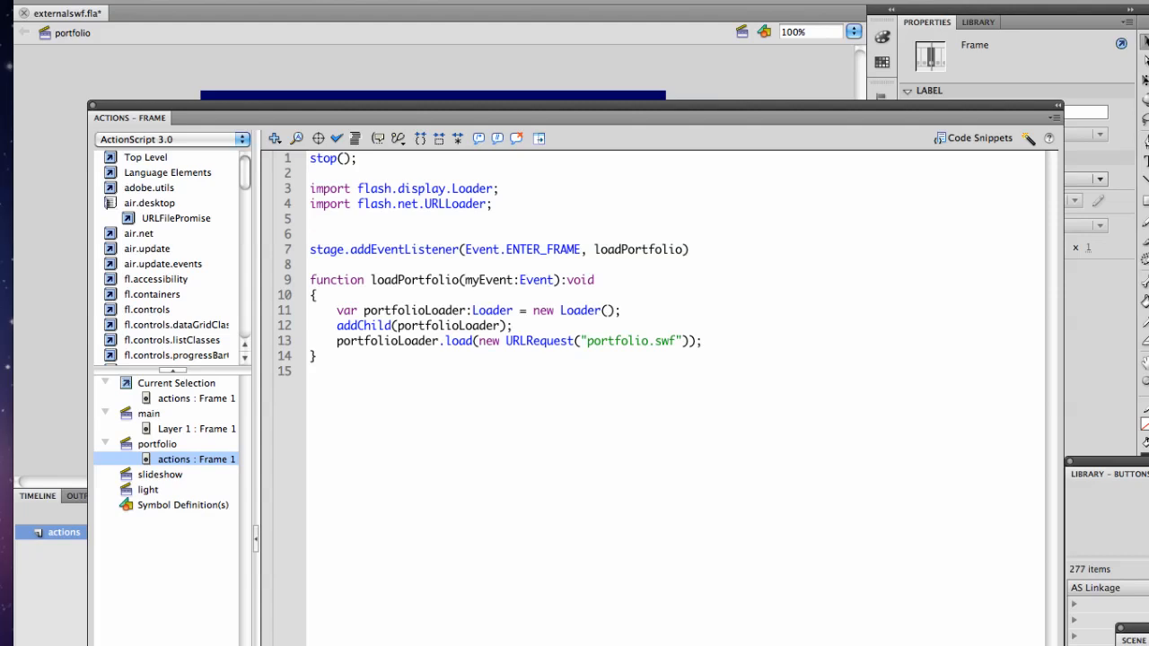
left_click(310, 233)
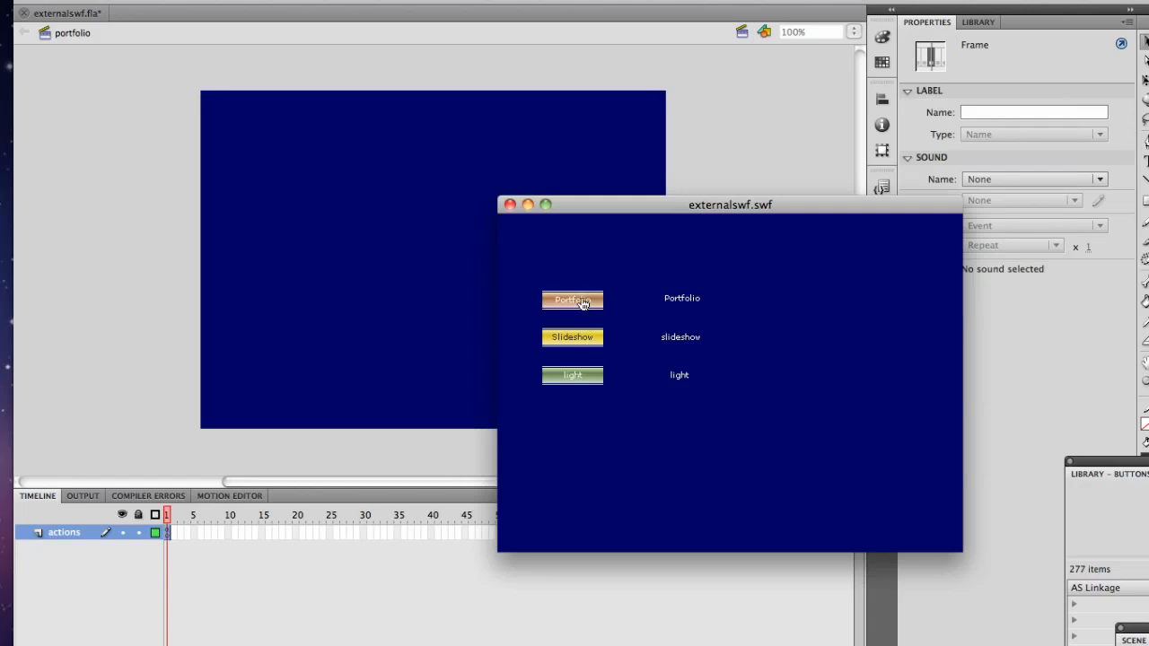
Jump to the portfolio scene in the test movie to load the dog photo gallery.
right_click(573, 359)
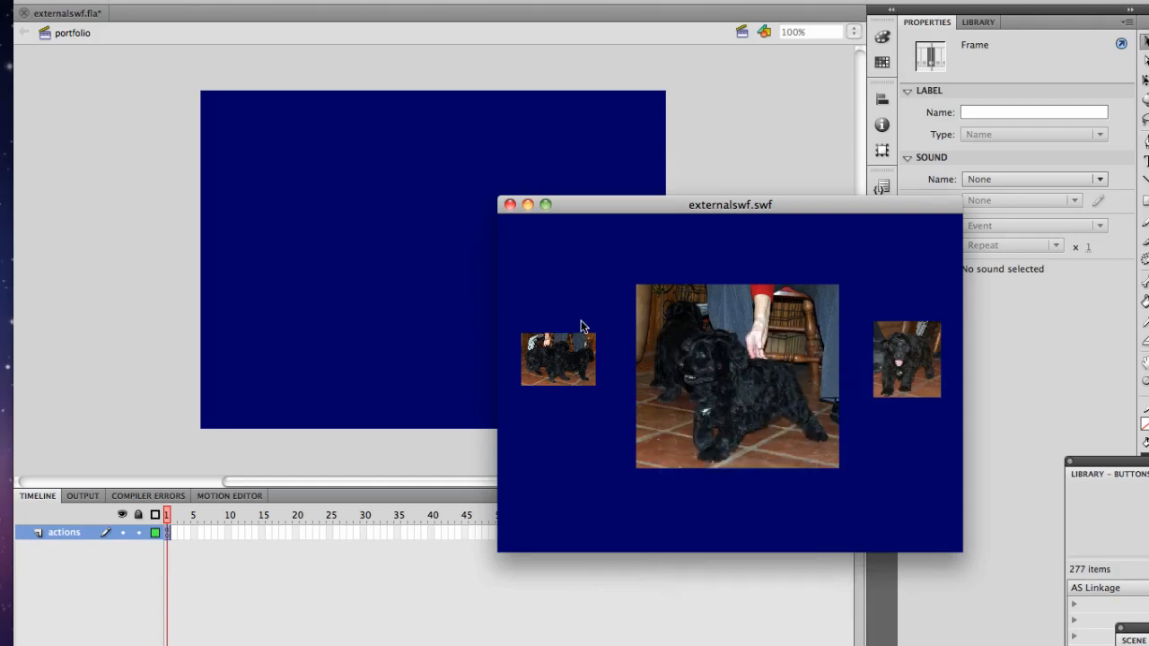
mouse_move(561, 327)
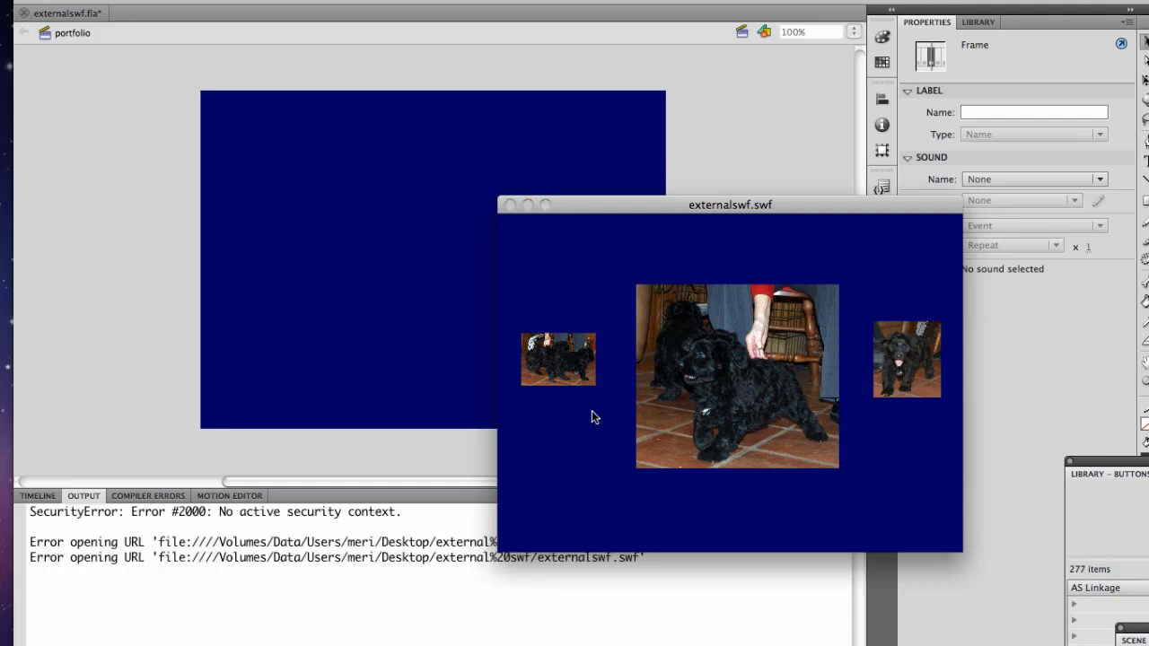
mouse_move(530, 465)
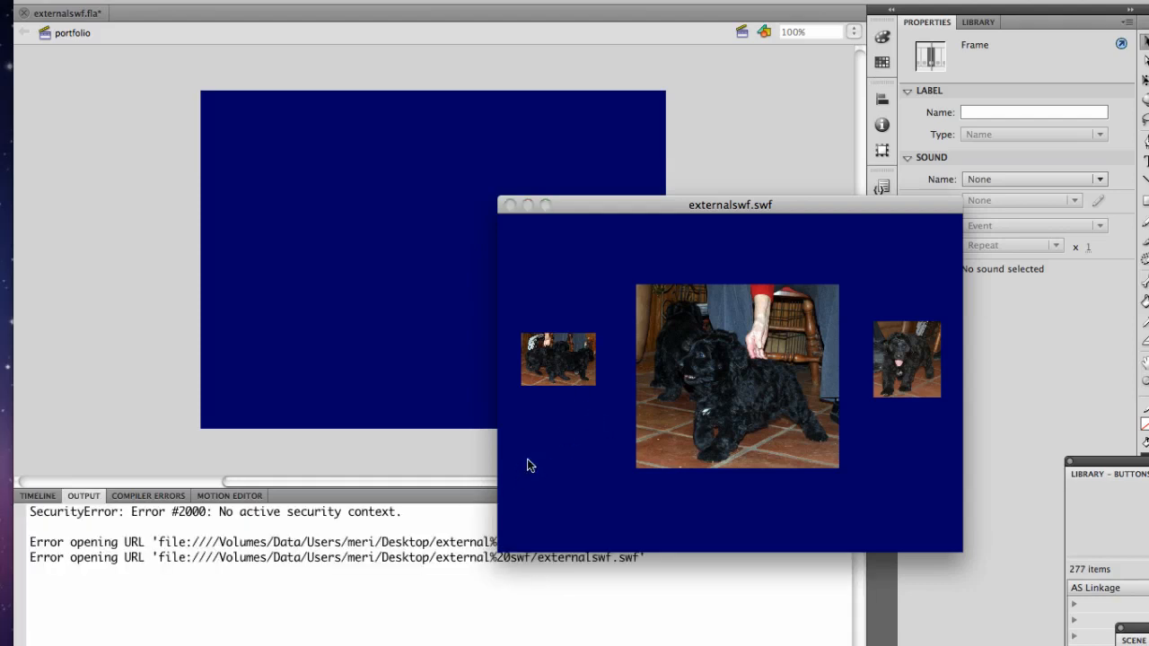